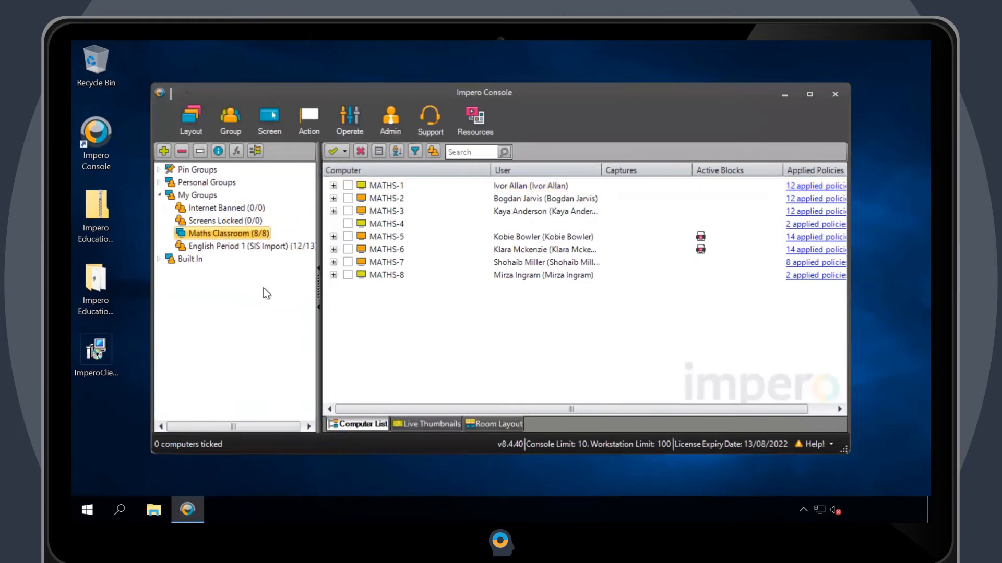
mouse_move(230, 120)
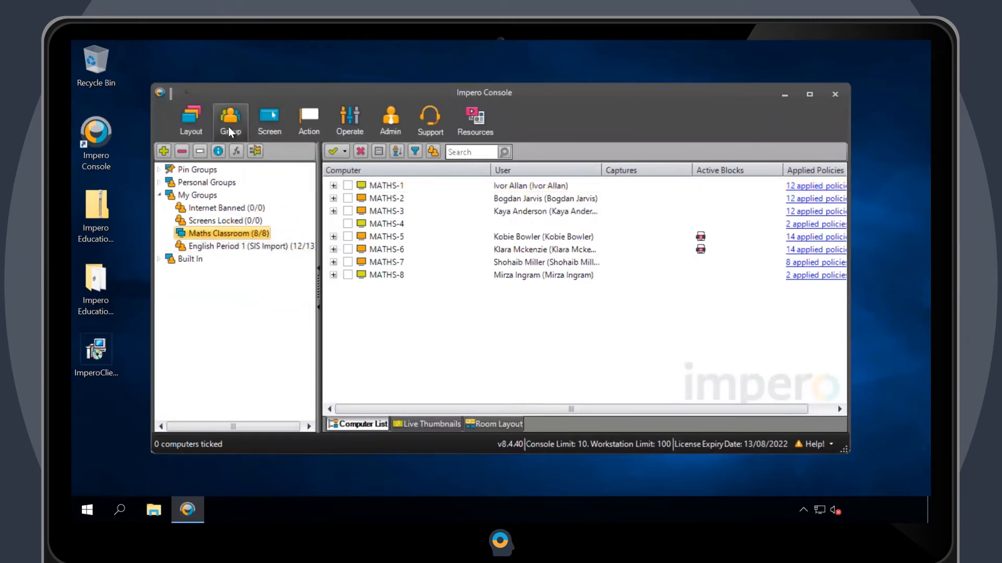
Review the group-wide policies, then bring up MATHS-1's per-user Access choices (printing, sound, USB).
click(229, 121)
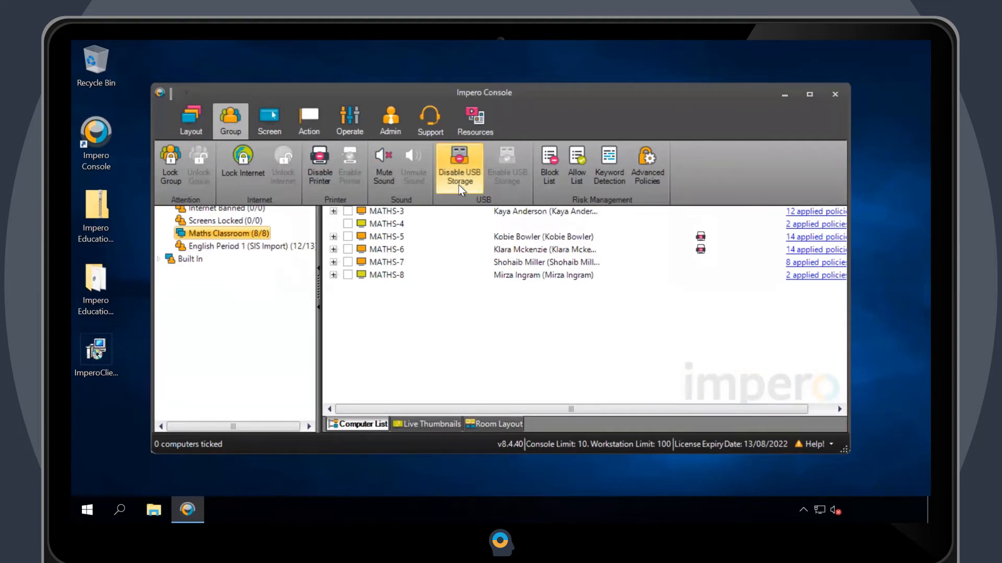
mouse_move(319, 165)
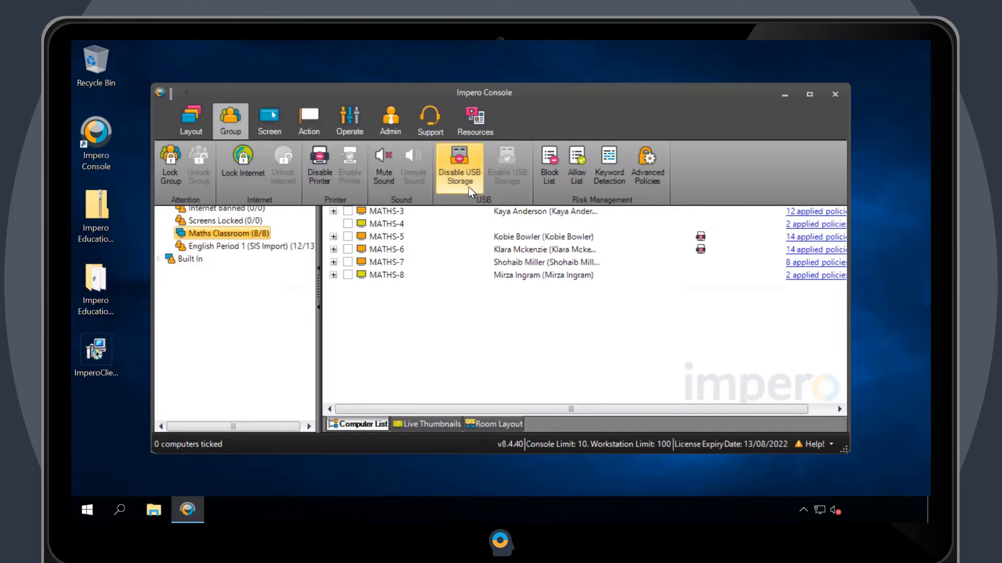
mouse_move(464, 196)
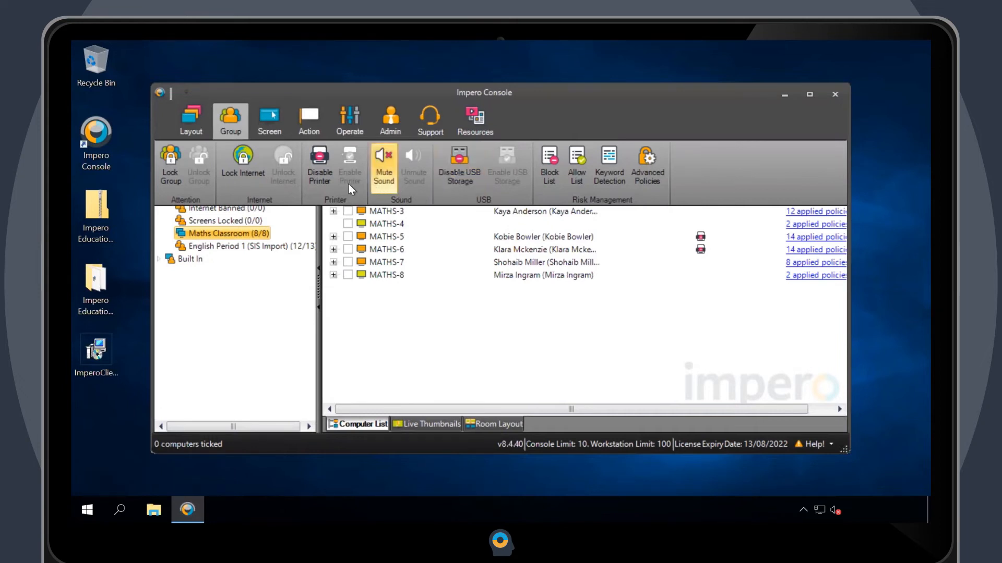
mouse_move(397, 189)
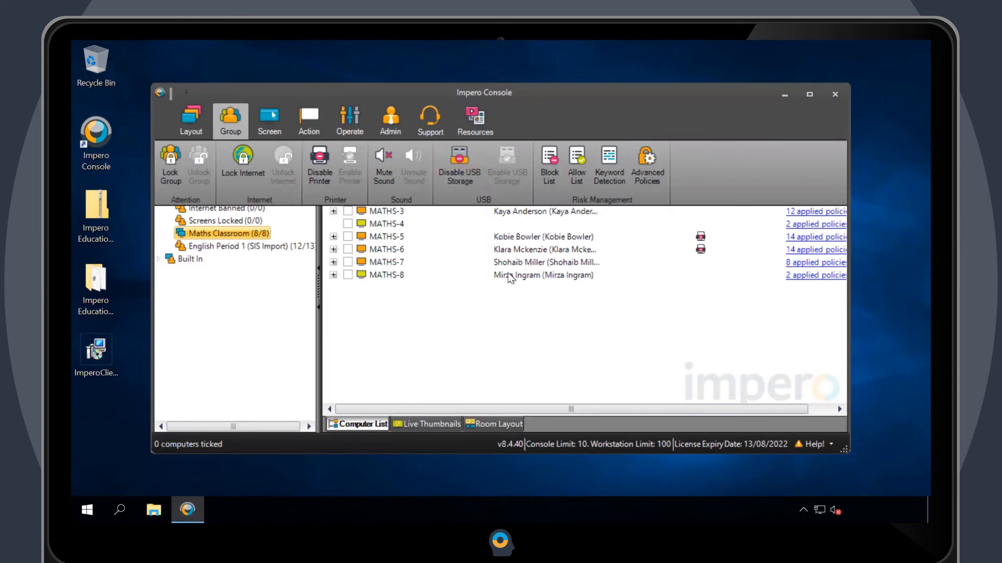
click(229, 121)
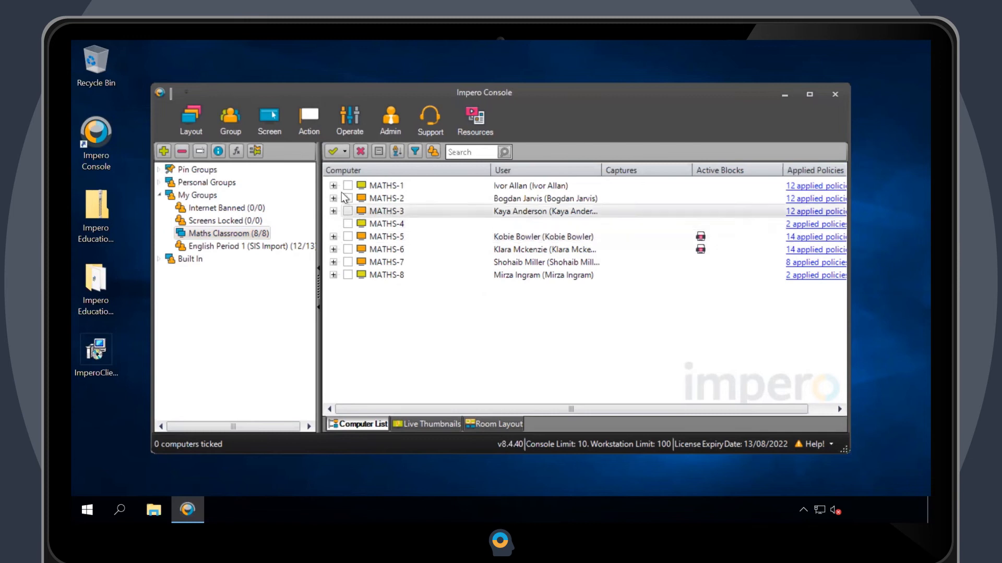
right_click(383, 186)
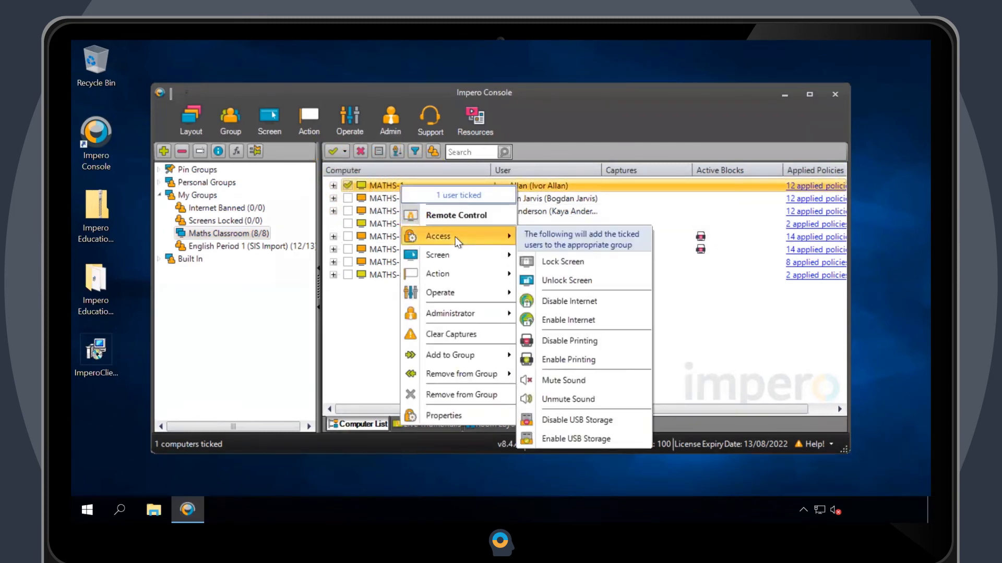
mouse_move(488, 244)
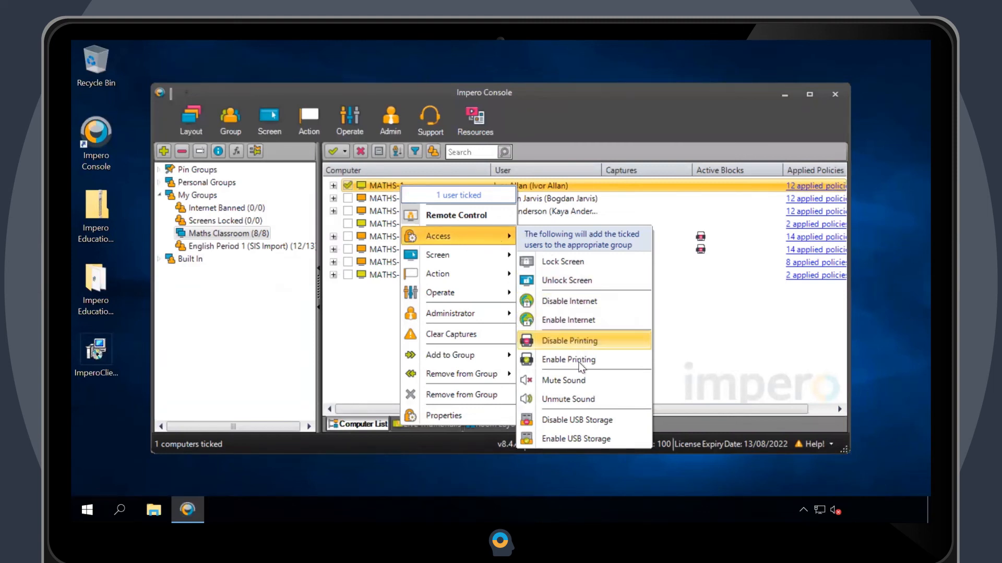
mouse_move(614, 419)
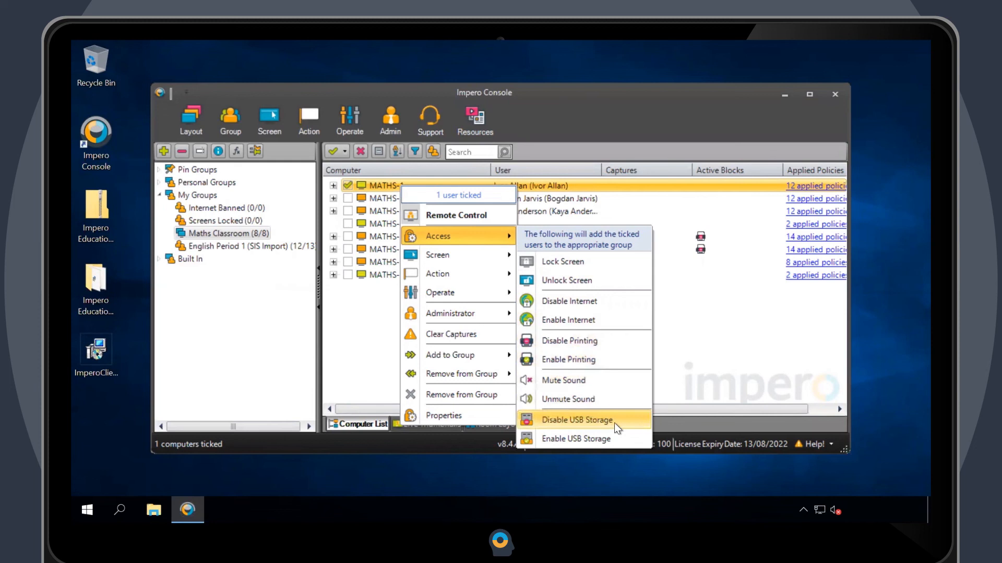